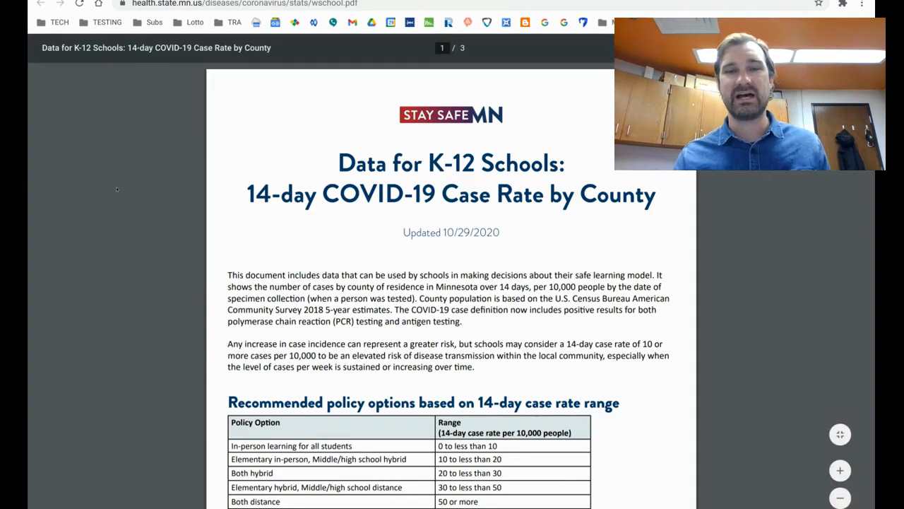
Step: Scroll the K-12 schools PDF down to the county 14-day case rate per 10,000 table
{"action": "scroll", "scroll_direction": "down", "scroll_amount": 3}
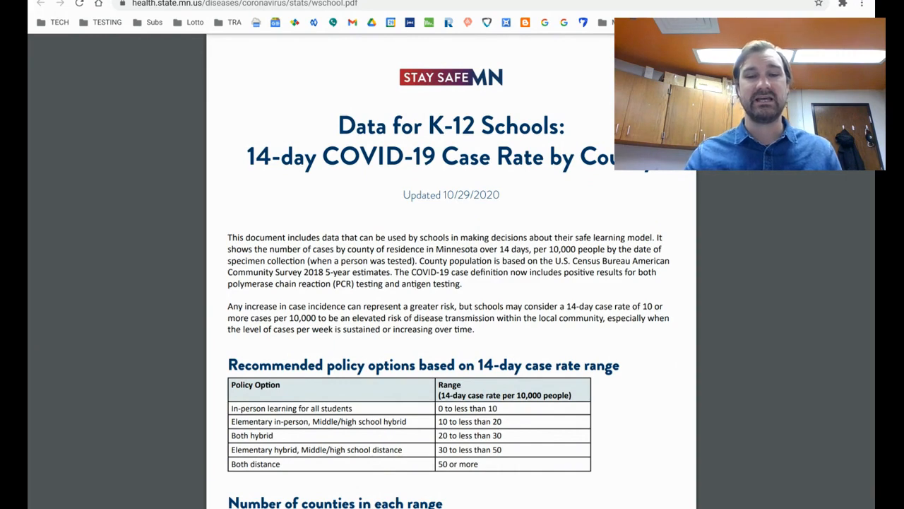
{"action": "scroll", "scroll_direction": "down", "scroll_amount": 3}
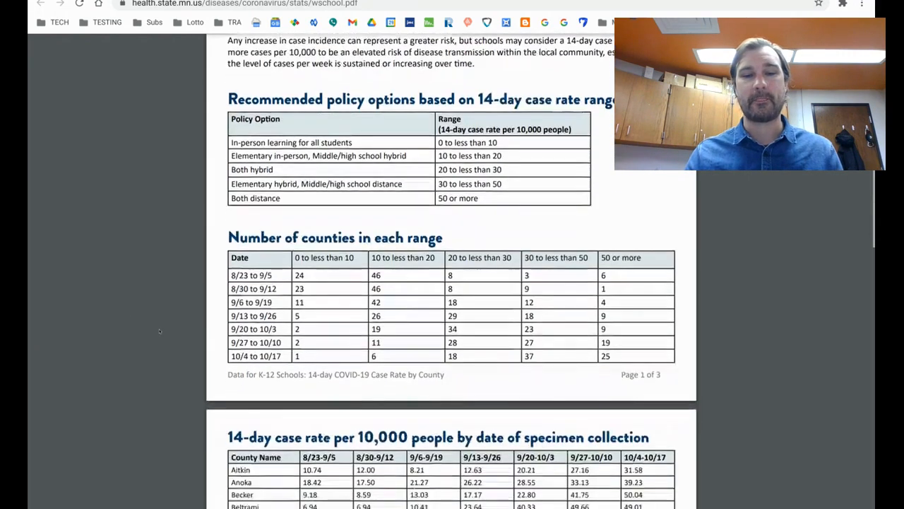
{"action": "scroll", "scroll_direction": "down", "scroll_amount": 3}
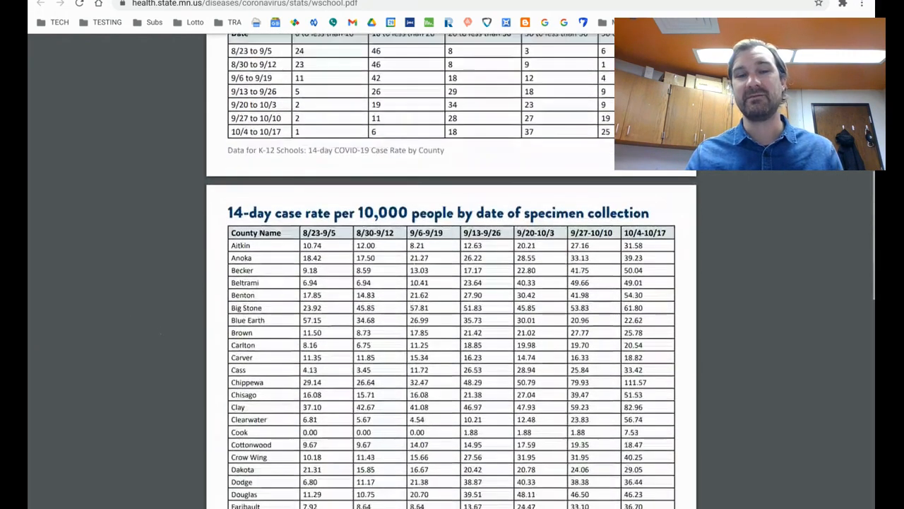
{"action": "scroll", "scroll_direction": "down", "scroll_amount": 3}
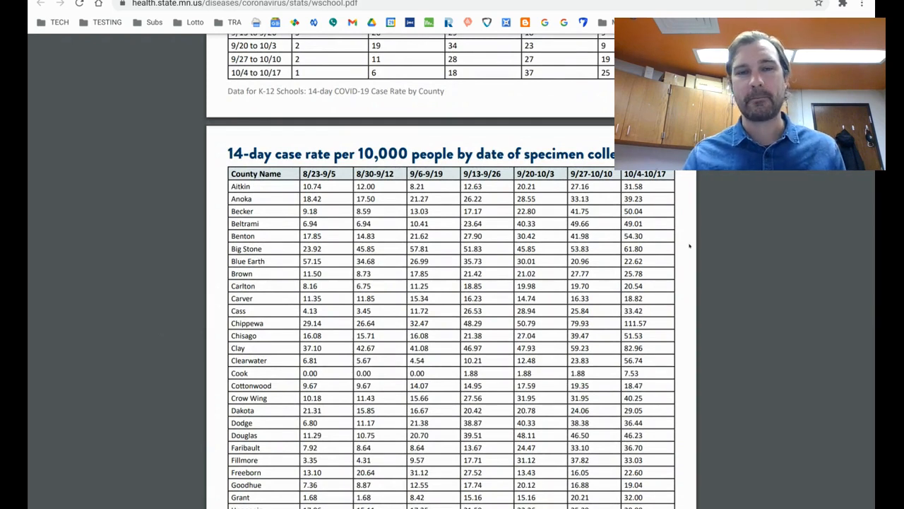
{"action": "scroll", "scroll_direction": "down", "scroll_amount": 3}
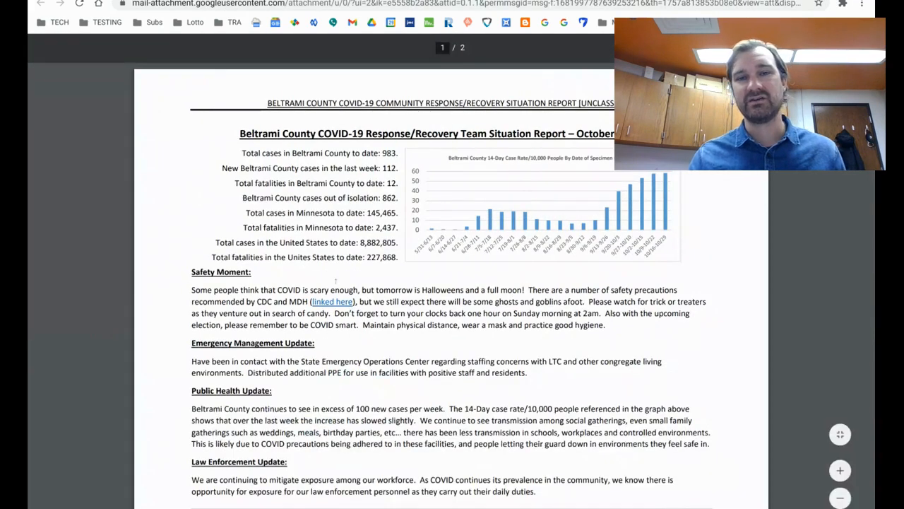
Step: Scroll through the first page of the Beltrami County situation report with its 14-day rate chart
{"action": "scroll", "scroll_direction": "down", "scroll_amount": 3}
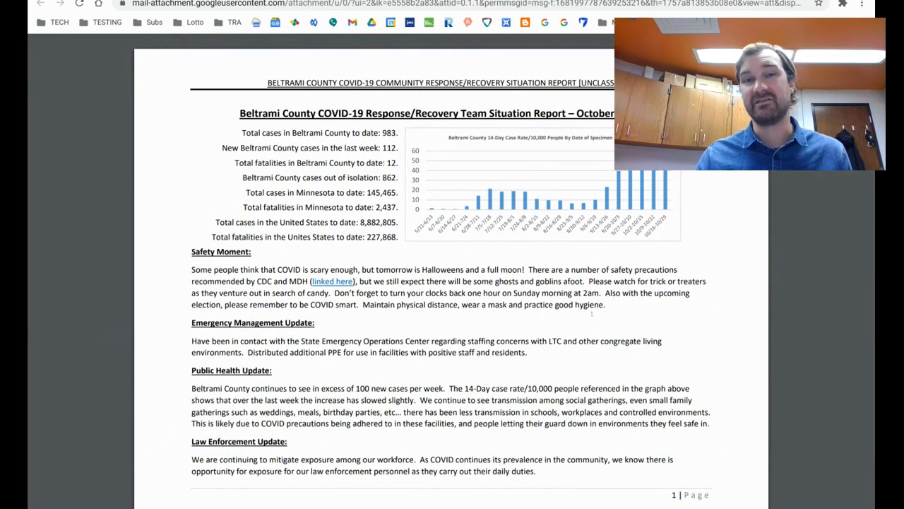
{"action": "scroll", "scroll_direction": "down", "scroll_amount": 3}
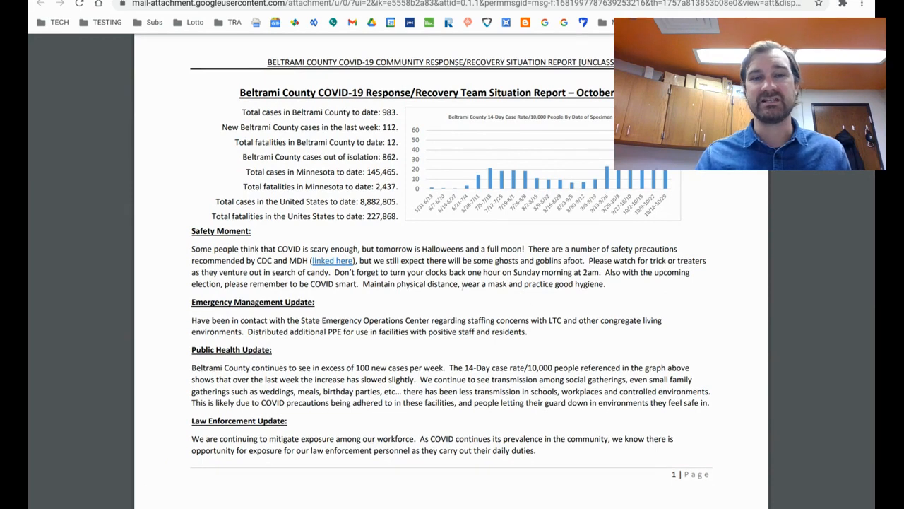
{"action": "scroll", "scroll_direction": "down", "scroll_amount": 3}
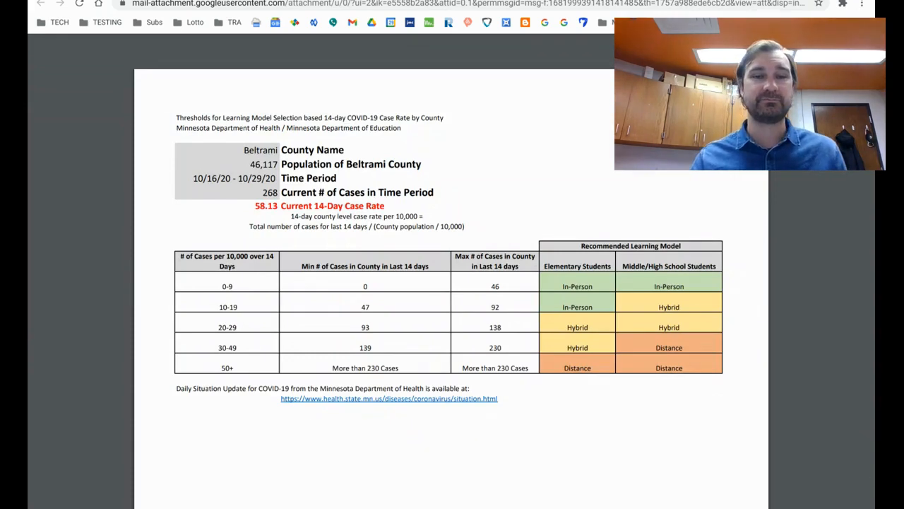
Step: Scroll the thresholds sheet from the 58.13 rate down to the weekly age-group case tables
{"action": "scroll", "scroll_direction": "down", "scroll_amount": 3}
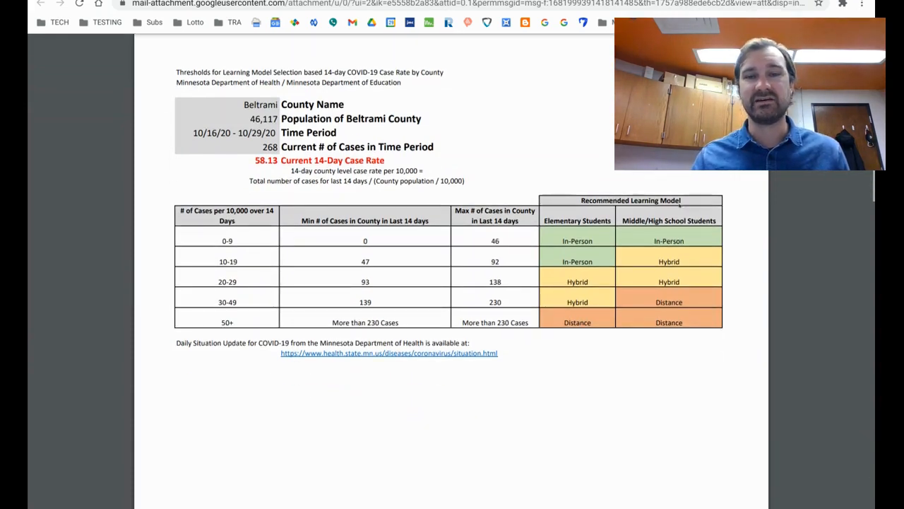
{"action": "scroll", "scroll_direction": "down", "scroll_amount": 3}
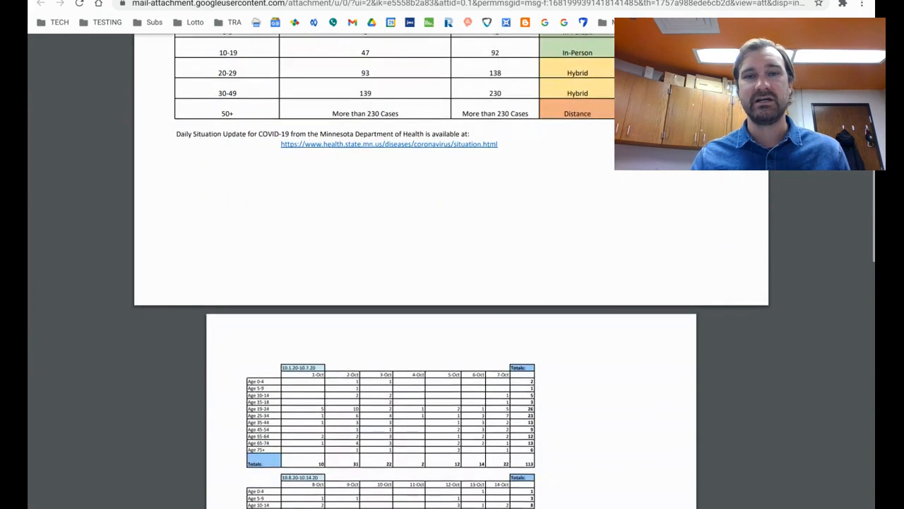
{"action": "scroll", "scroll_direction": "down", "scroll_amount": 3}
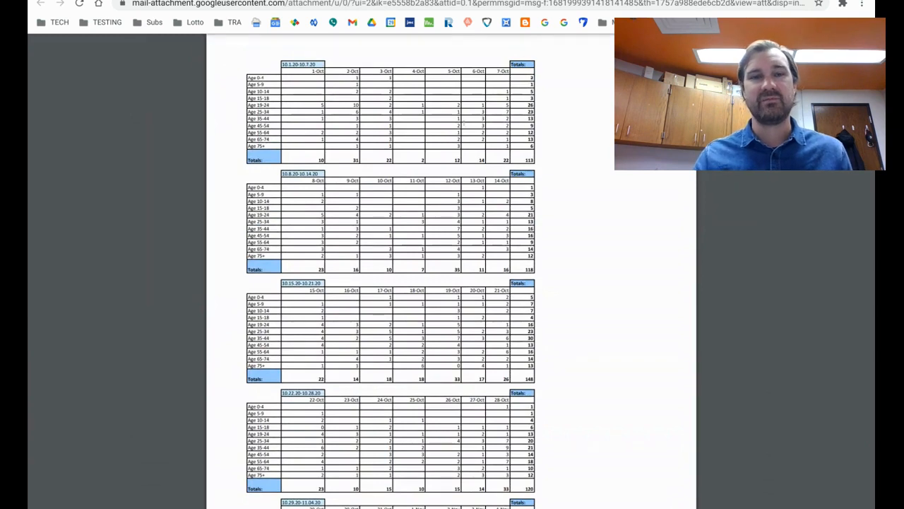
{"action": "scroll", "scroll_direction": "down", "scroll_amount": 3}
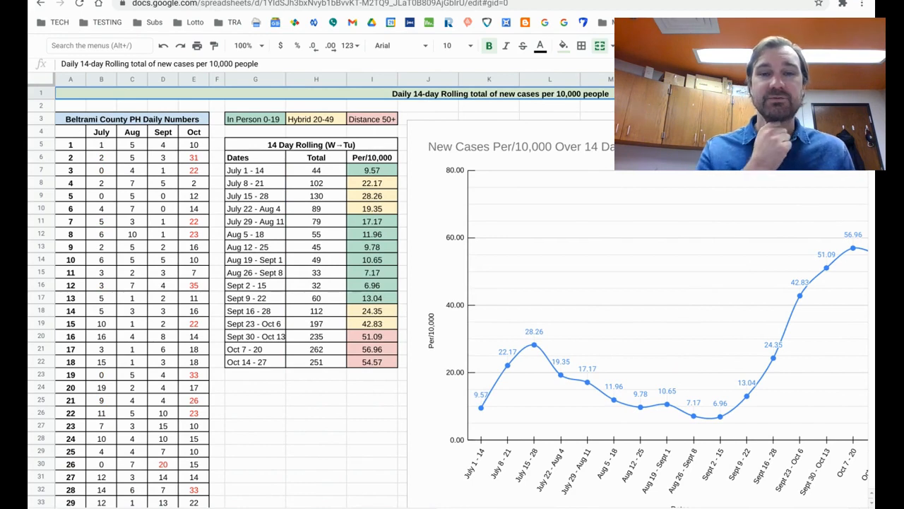
Step: Scroll through the tracker's 14 Day Rolling table and chart, reaching the 54.57 Oct 14–27 rate
{"action": "scroll", "scroll_direction": "down", "scroll_amount": 3}
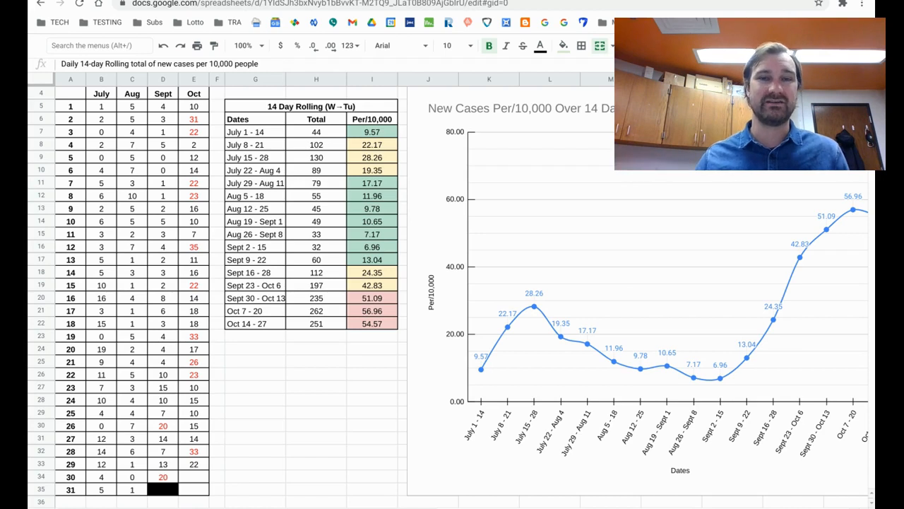
{"action": "scroll", "scroll_direction": "down", "scroll_amount": 3}
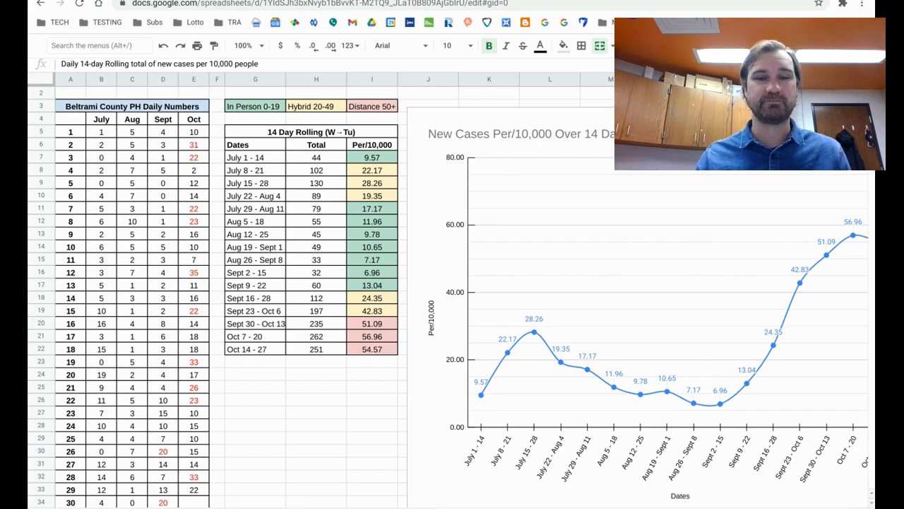
{"action": "scroll", "scroll_direction": "down", "scroll_amount": 3}
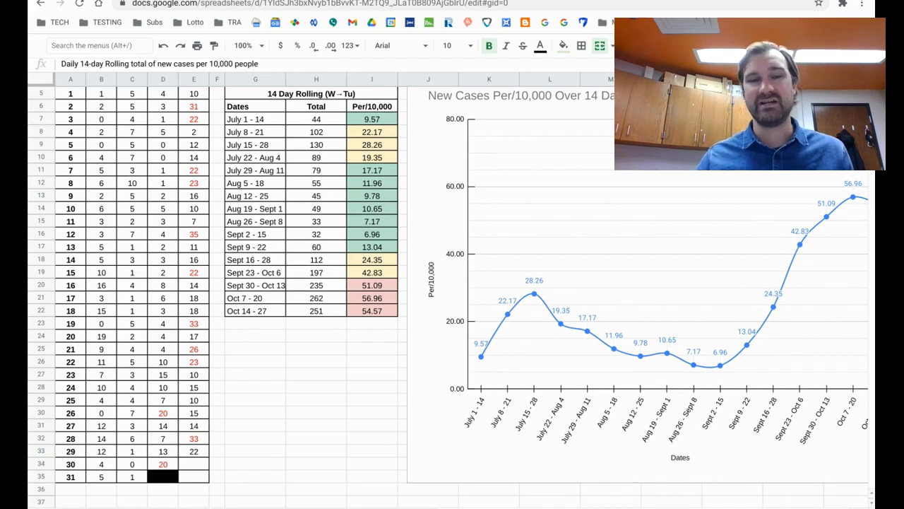
Step: Scroll across the 14 Day Daily Rolling table of per-10,000 rates by date
{"action": "scroll", "scroll_direction": "right", "scroll_amount": 3}
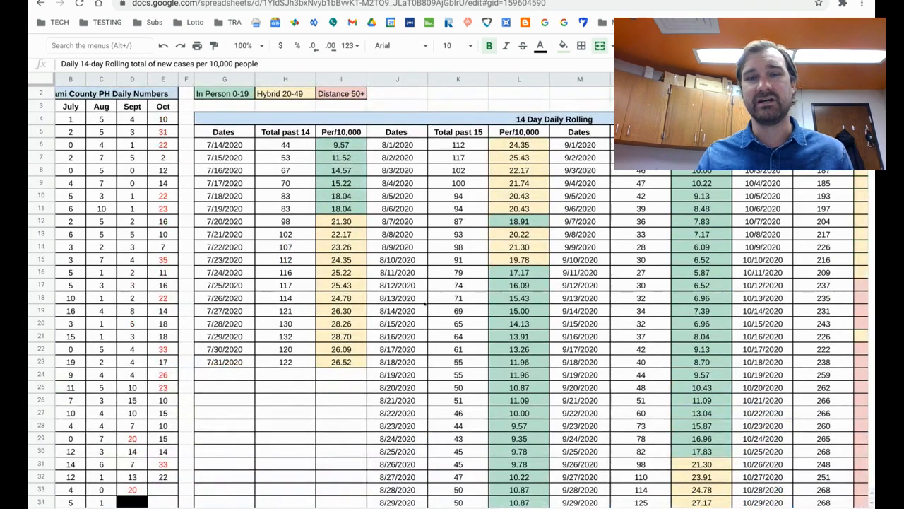
Step: Scroll past the daily rolling table ending at 58.26 for Oct 29 toward the rolling graph
{"action": "scroll", "scroll_direction": "right", "scroll_amount": 3}
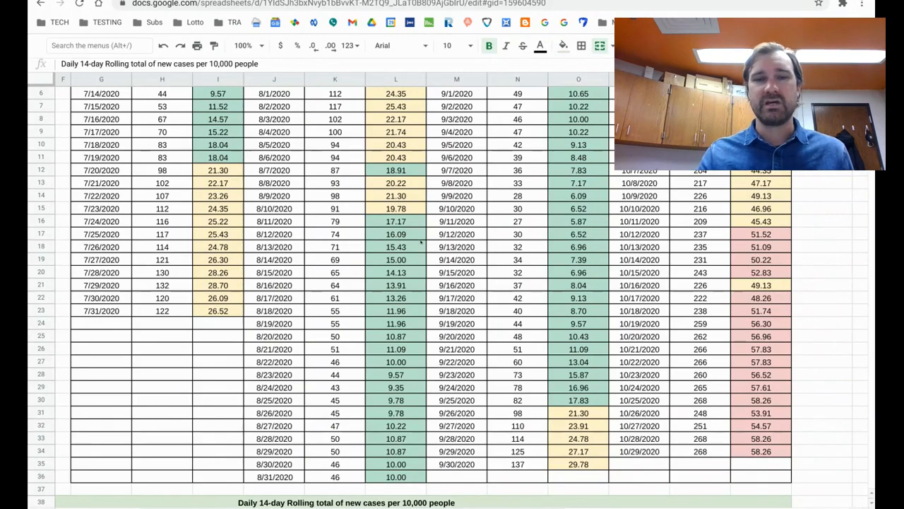
{"action": "scroll", "scroll_direction": "right", "scroll_amount": 3}
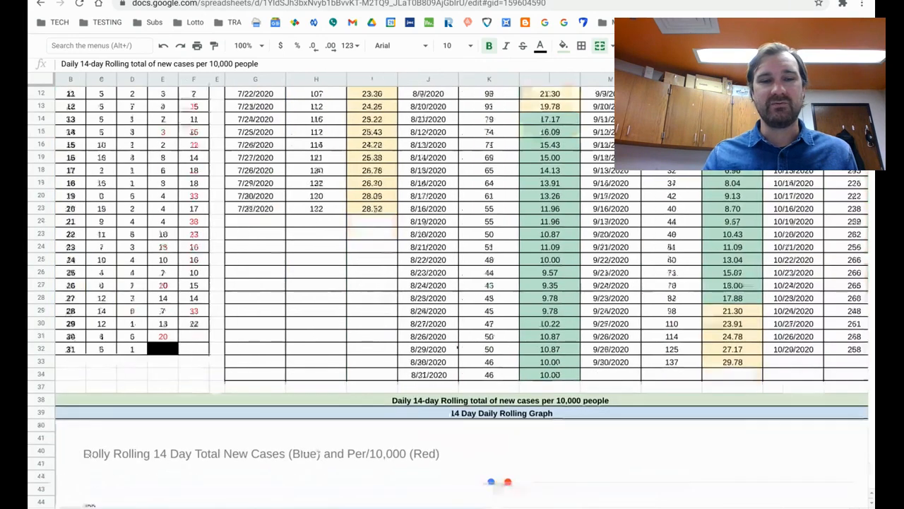
Step: Scroll through the daily rolling graph's two trend lines and back across the weekly table and chart
{"action": "scroll", "scroll_direction": "down", "scroll_amount": 3}
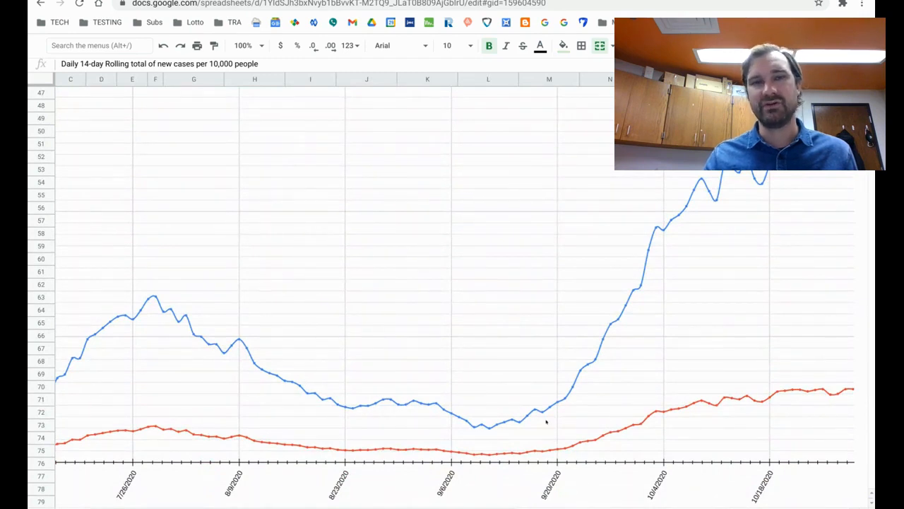
{"action": "mouse_move", "coordinate": [704, 195]}
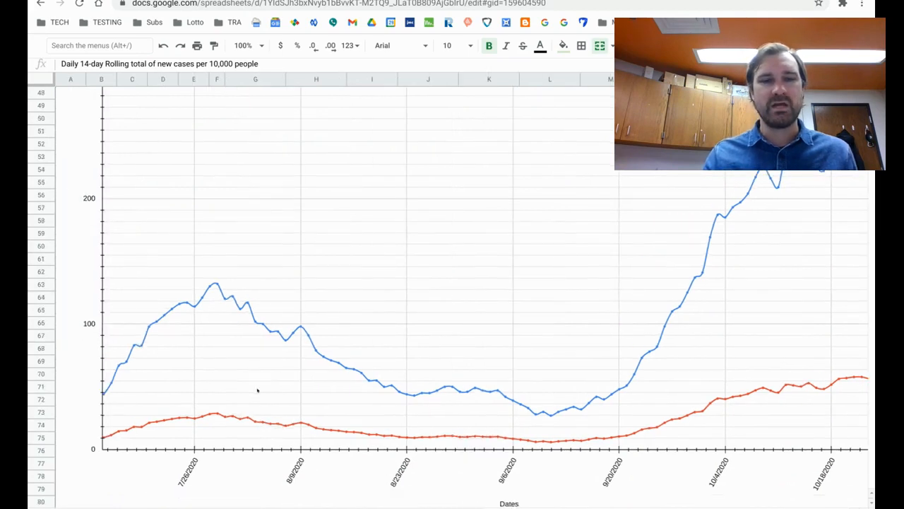
{"action": "scroll", "scroll_direction": "down", "scroll_amount": 3}
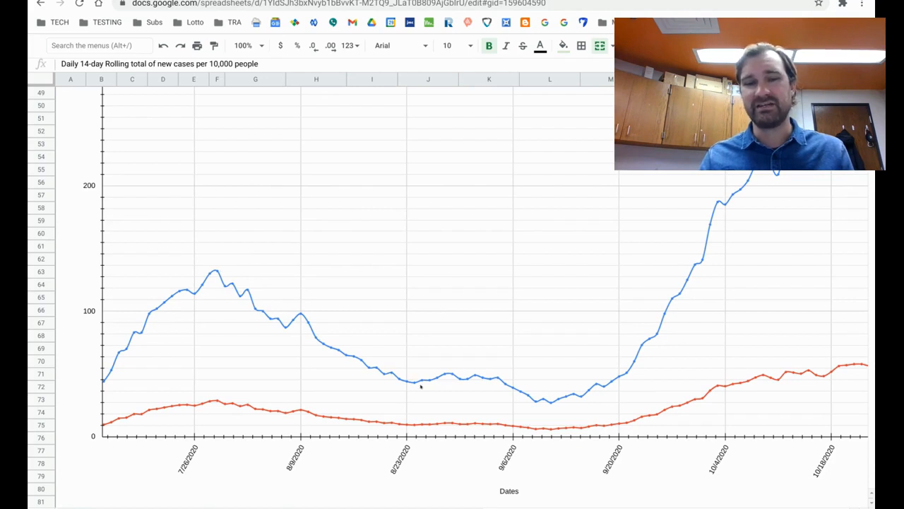
{"action": "mouse_move", "coordinate": [523, 398]}
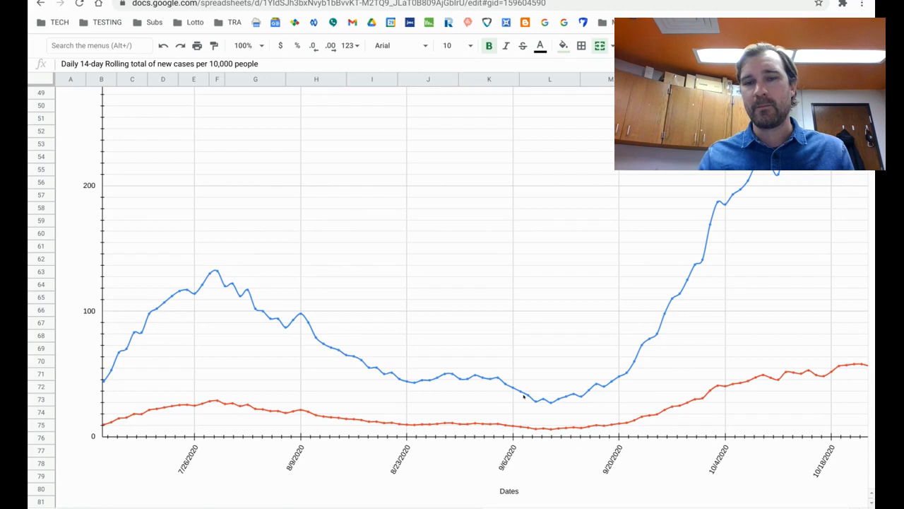
{"action": "scroll", "scroll_direction": "right", "scroll_amount": 3}
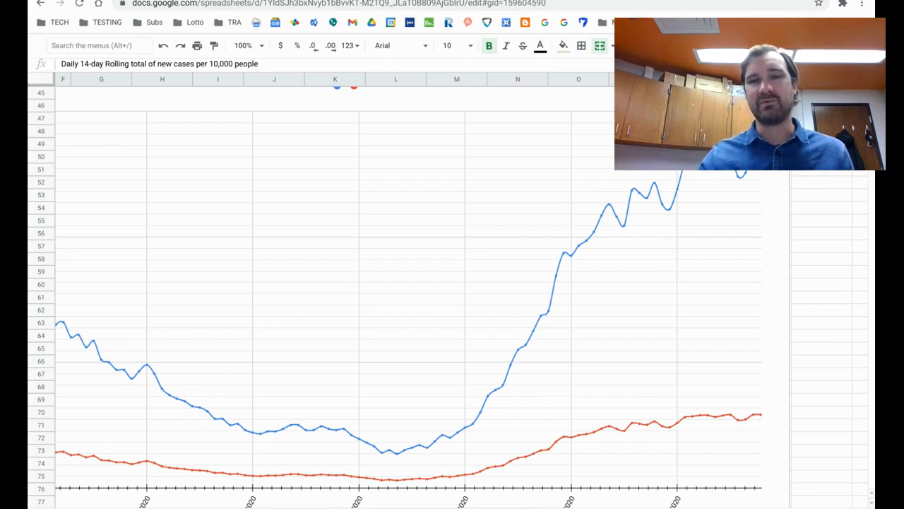
{"action": "mouse_move", "coordinate": [584, 308]}
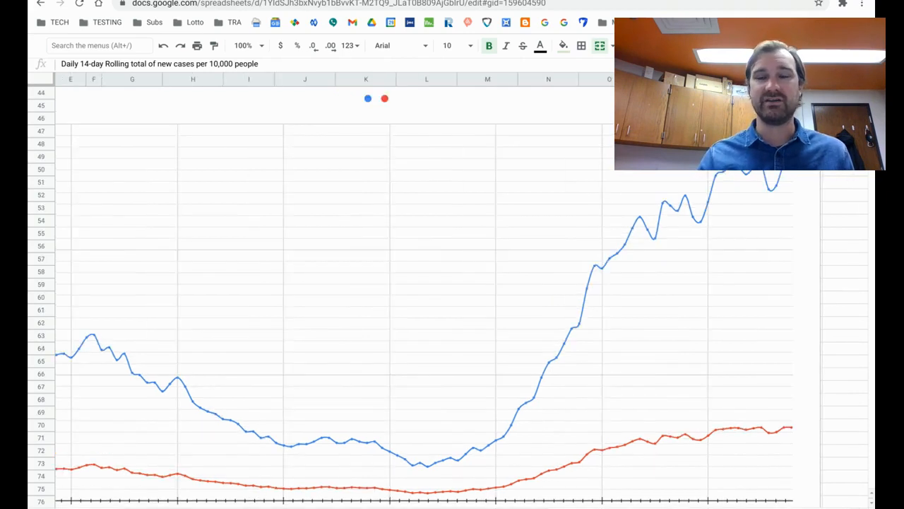
{"action": "scroll", "scroll_direction": "left", "scroll_amount": 3}
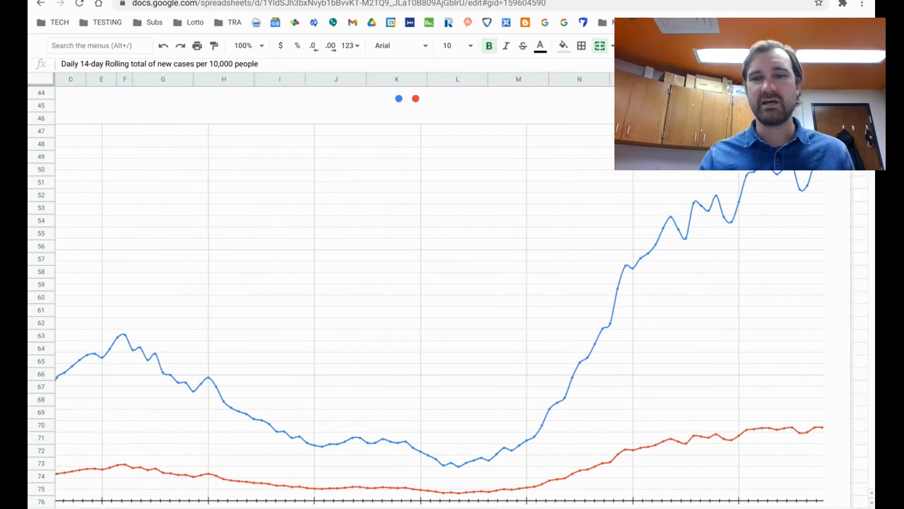
{"action": "scroll", "scroll_direction": "right", "scroll_amount": 3}
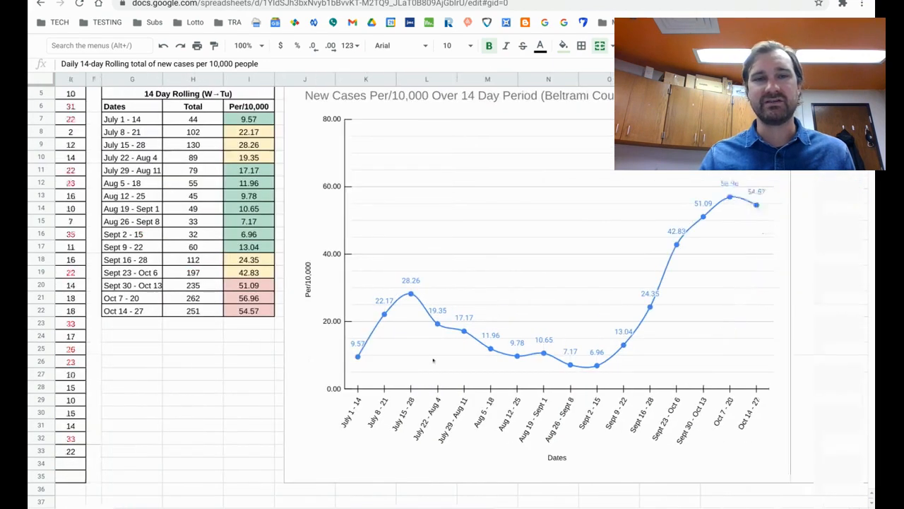
Step: Scroll across to the 14 Day Daily Rolling Graph with its blue and red trend lines
{"action": "scroll", "scroll_direction": "right", "scroll_amount": 3}
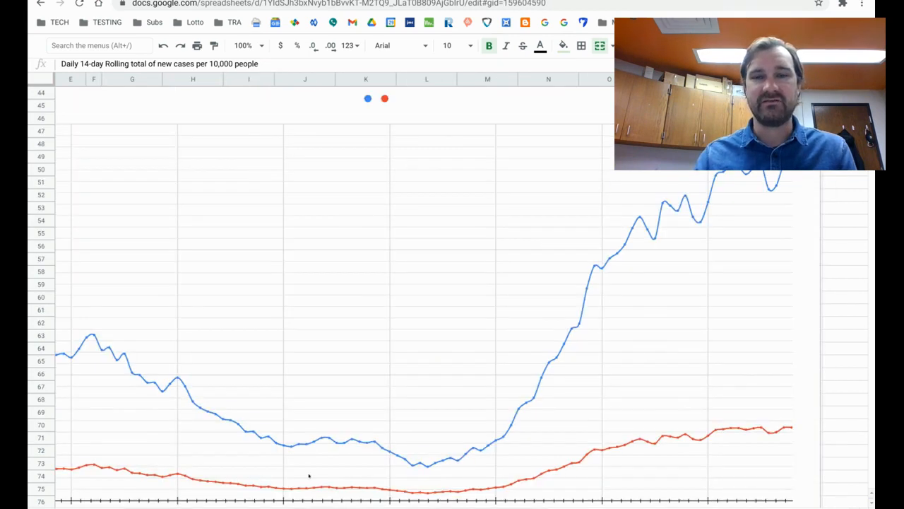
{"action": "scroll", "scroll_direction": "right", "scroll_amount": 3}
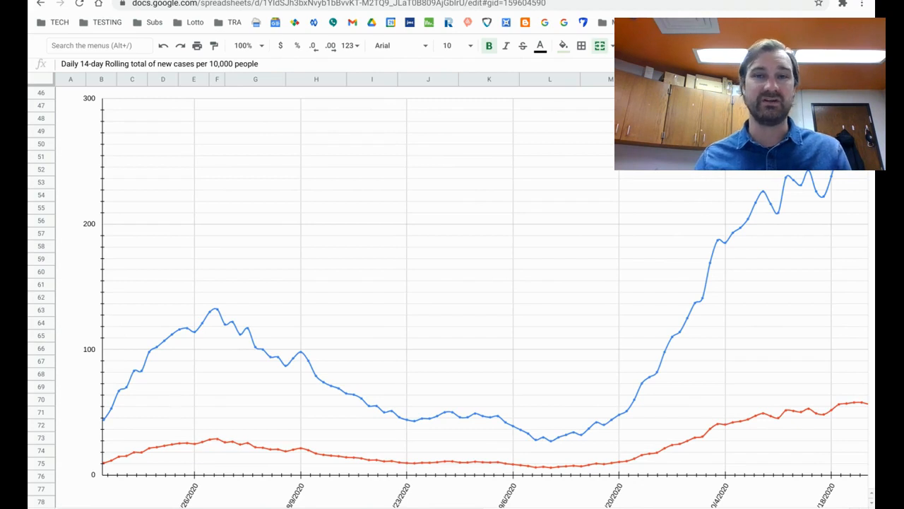
Step: Scroll back to the top of the daily 14-day rolling table with its colour legend
{"action": "scroll", "scroll_direction": "up", "scroll_amount": 3}
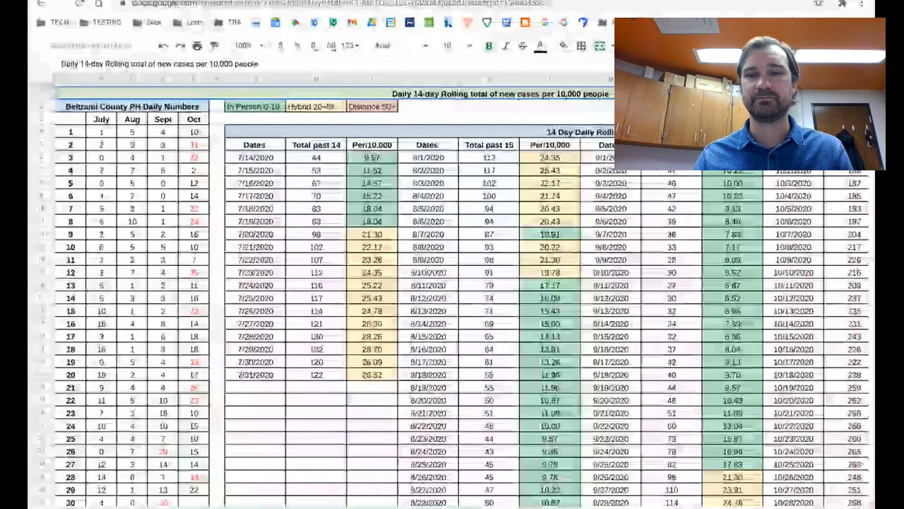
{"action": "scroll", "scroll_direction": "right", "scroll_amount": 3}
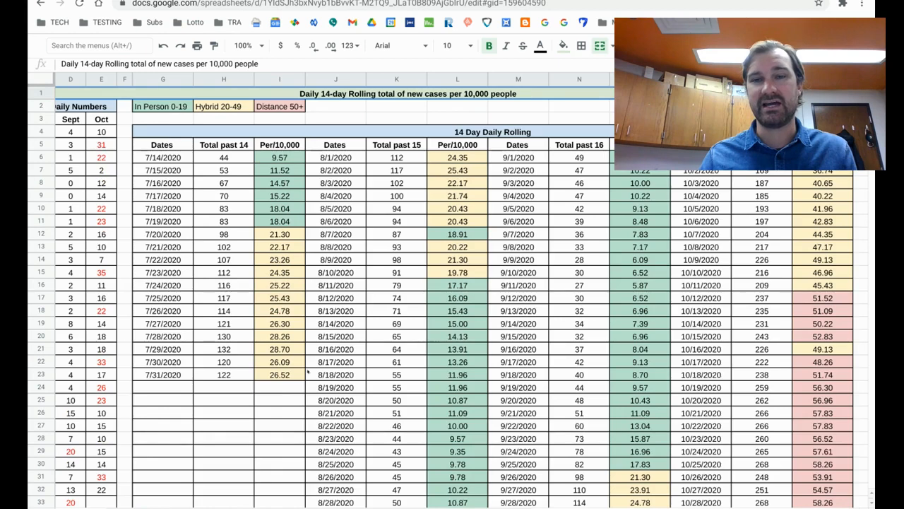
Step: Scroll down through the colour-coded Per/10,000 columns to the trend graph below the Oct 29 rows
{"action": "scroll", "scroll_direction": "down", "scroll_amount": 3}
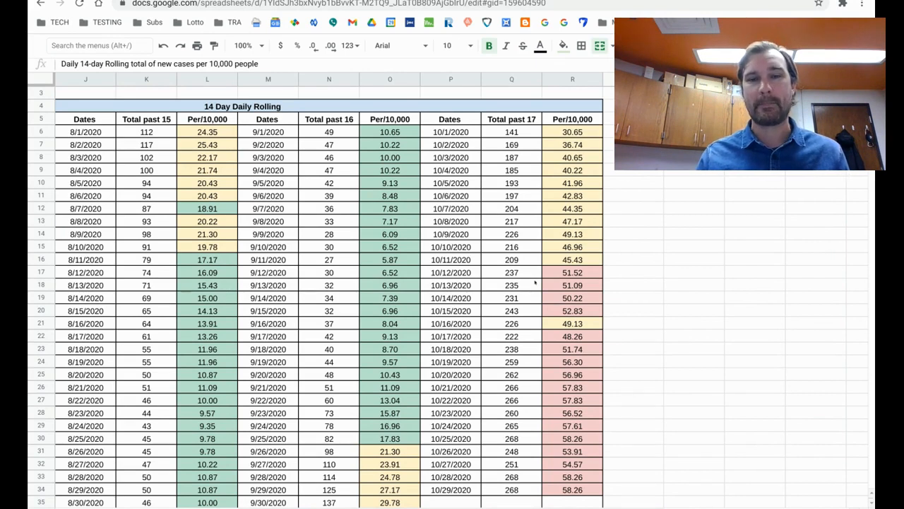
{"action": "scroll", "scroll_direction": "down", "scroll_amount": 3}
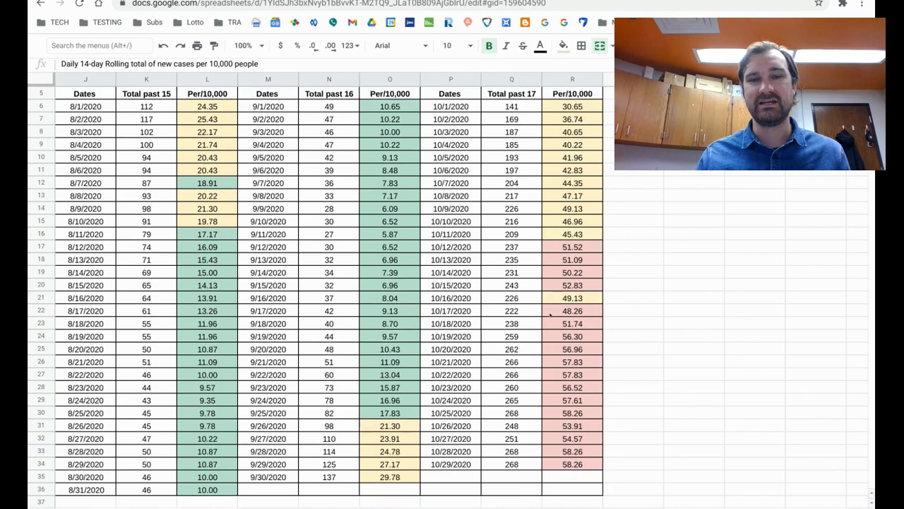
{"action": "scroll", "scroll_direction": "down", "scroll_amount": 3}
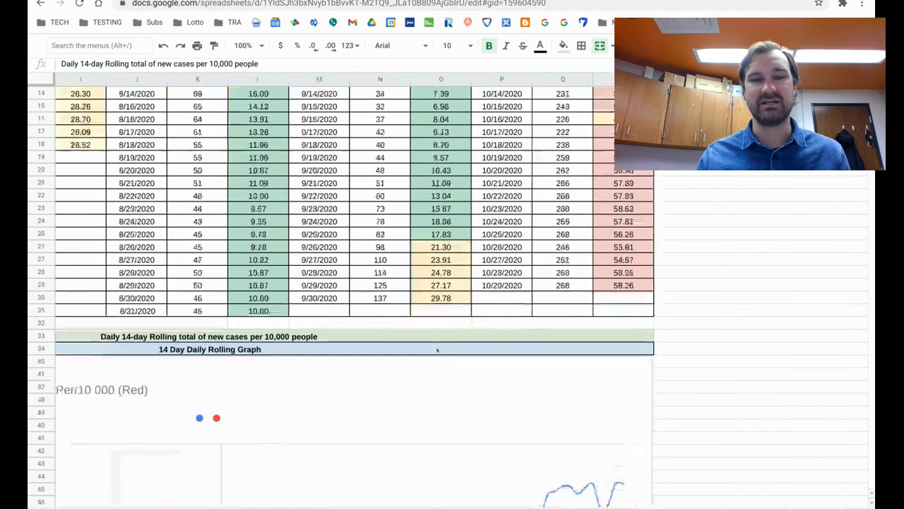
{"action": "scroll", "scroll_direction": "down", "scroll_amount": 3}
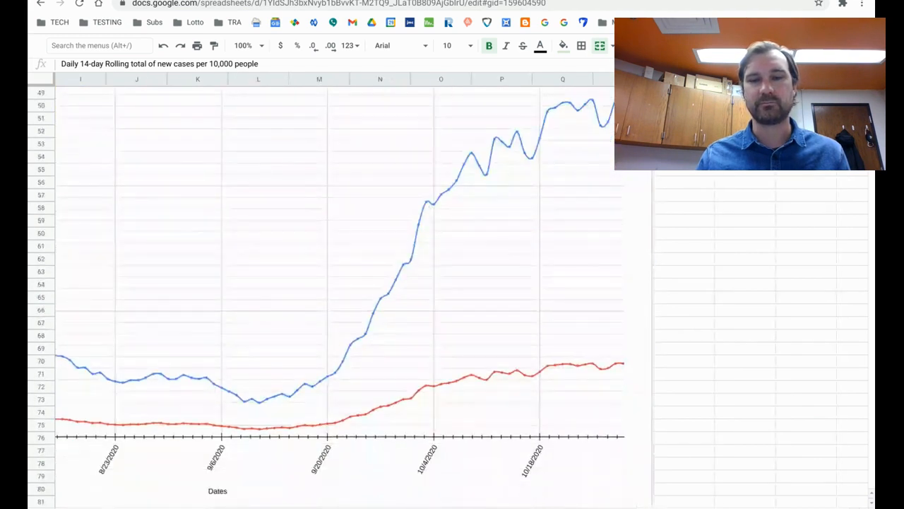
{"action": "mouse_move", "coordinate": [491, 245]}
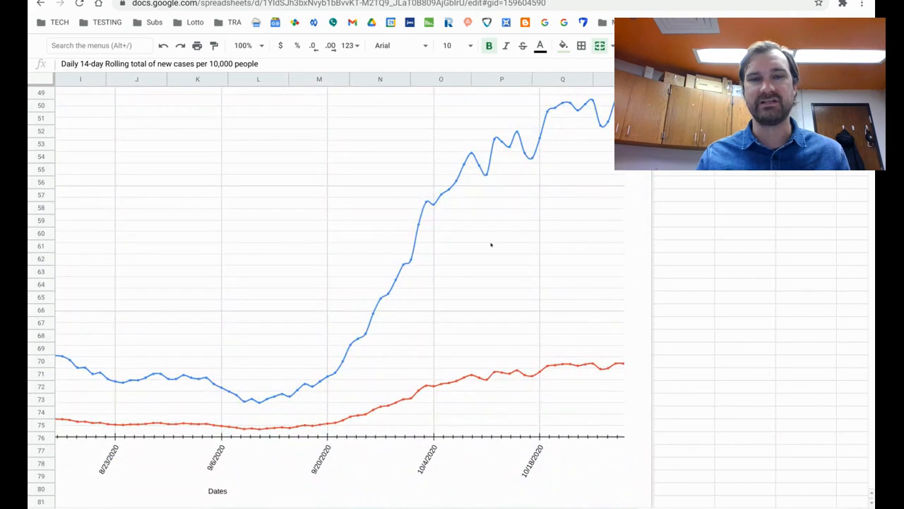
{"action": "mouse_move", "coordinate": [500, 142]}
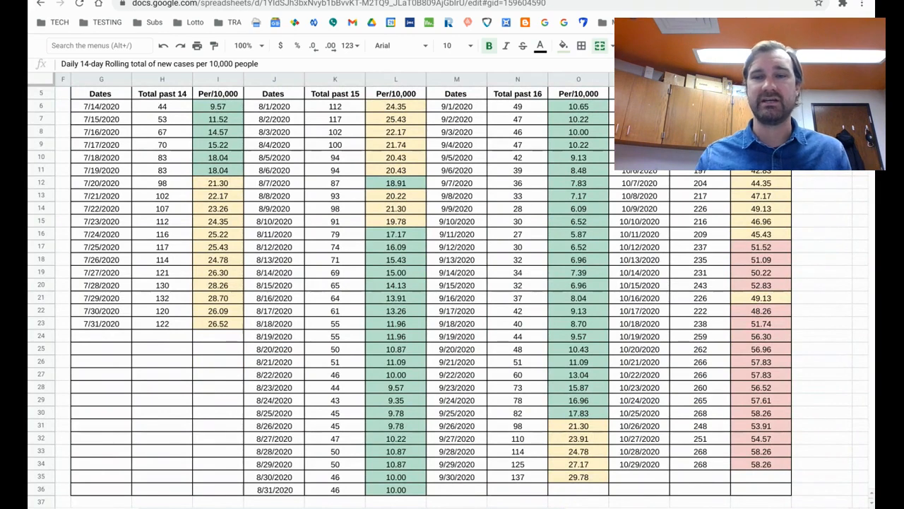
Step: Scroll the second workbook to rows 69–101 showing daily change and average columns
{"action": "scroll", "scroll_direction": "left", "scroll_amount": 3}
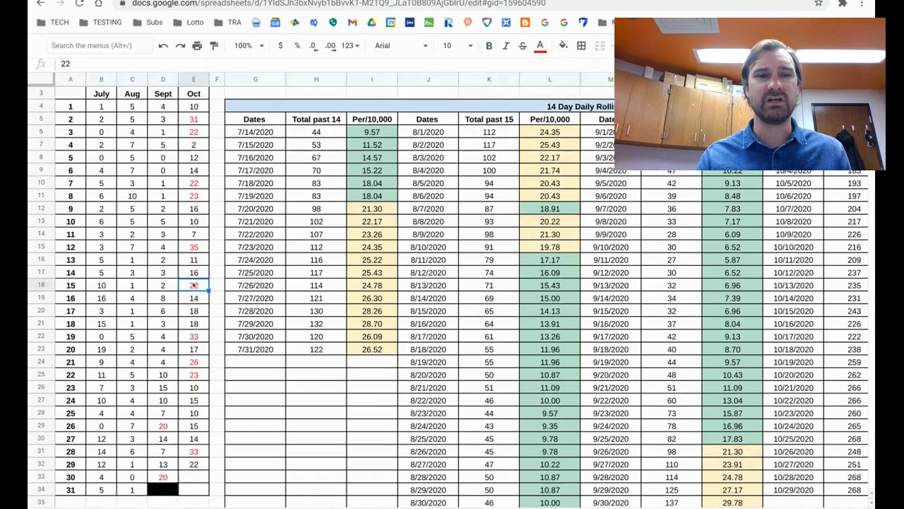
{"action": "scroll", "scroll_direction": "down", "scroll_amount": 3}
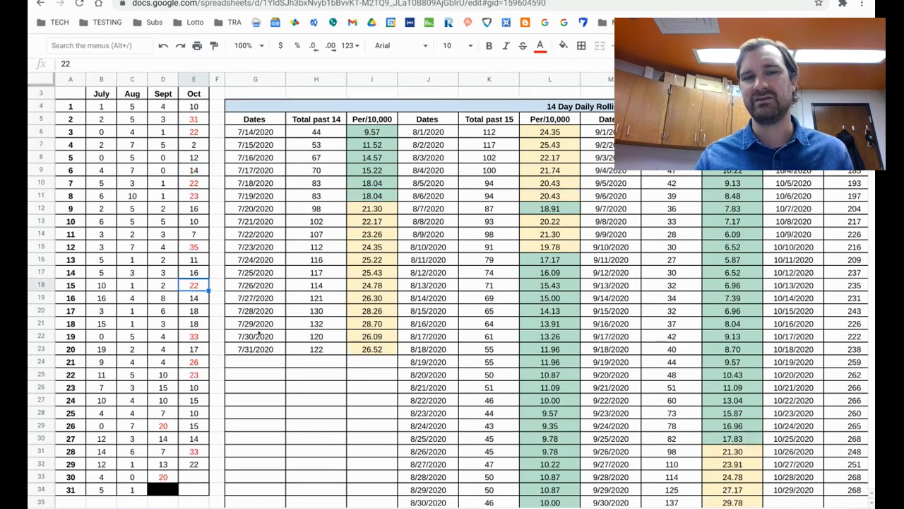
{"action": "scroll", "scroll_direction": "right", "scroll_amount": 3}
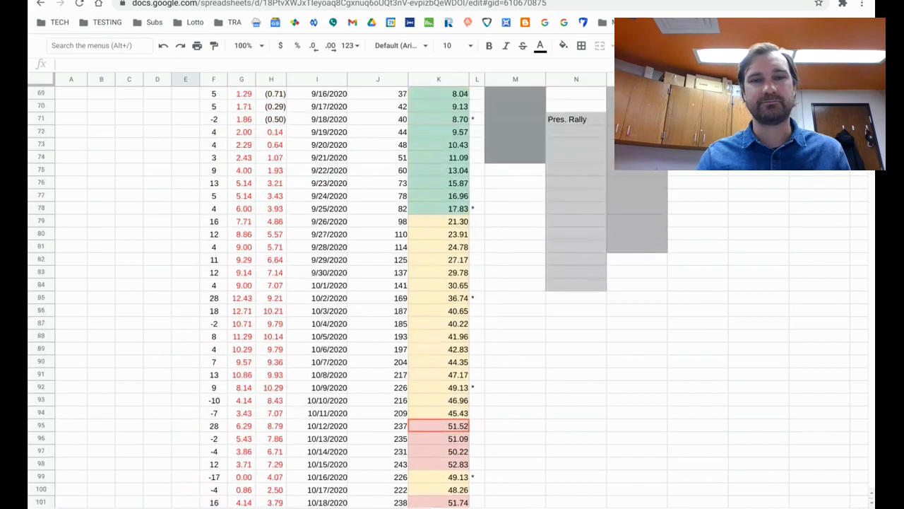
{"action": "left_click", "coordinate": [438, 144]}
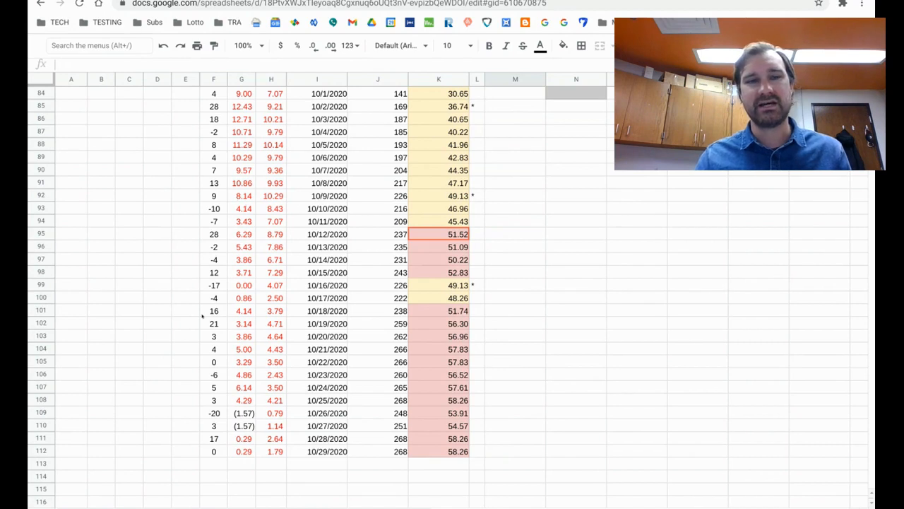
{"action": "mouse_move", "coordinate": [220, 276]}
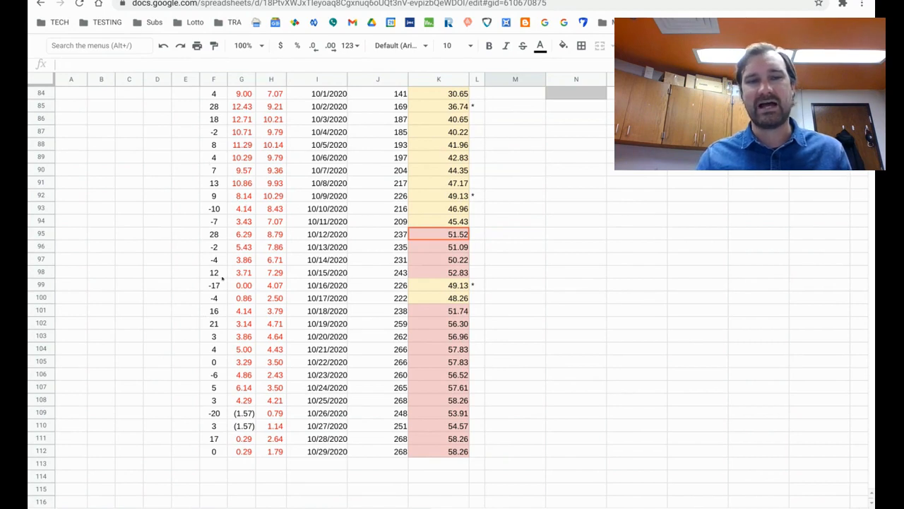
{"action": "left_click", "coordinate": [213, 259]}
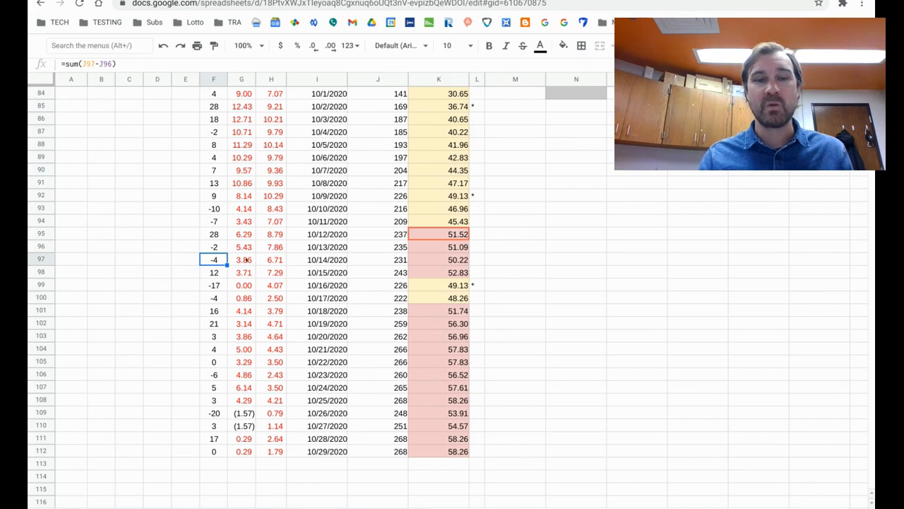
{"action": "left_click", "coordinate": [242, 259]}
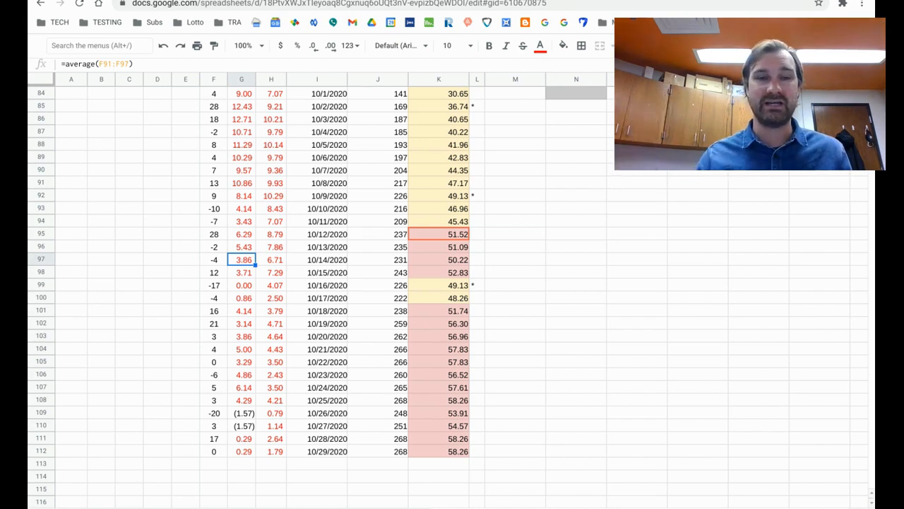
{"action": "left_click", "coordinate": [271, 260]}
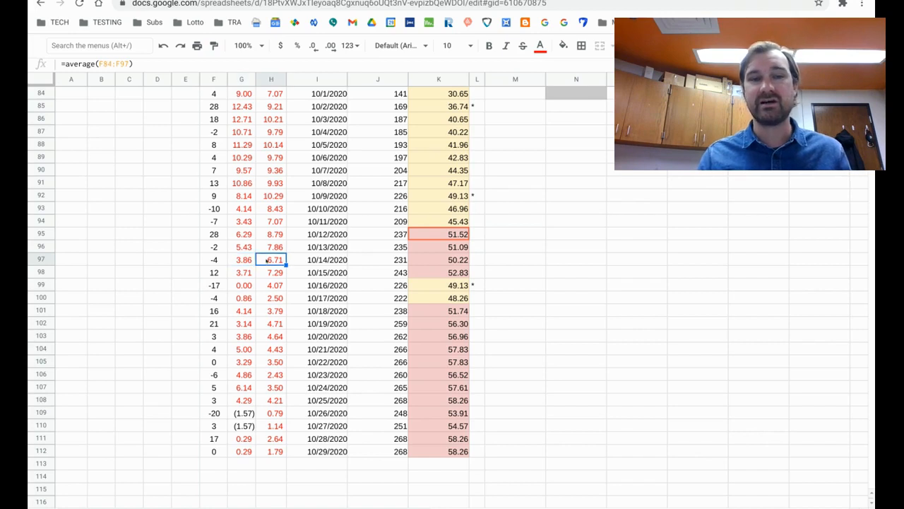
{"action": "mouse_move", "coordinate": [160, 282]}
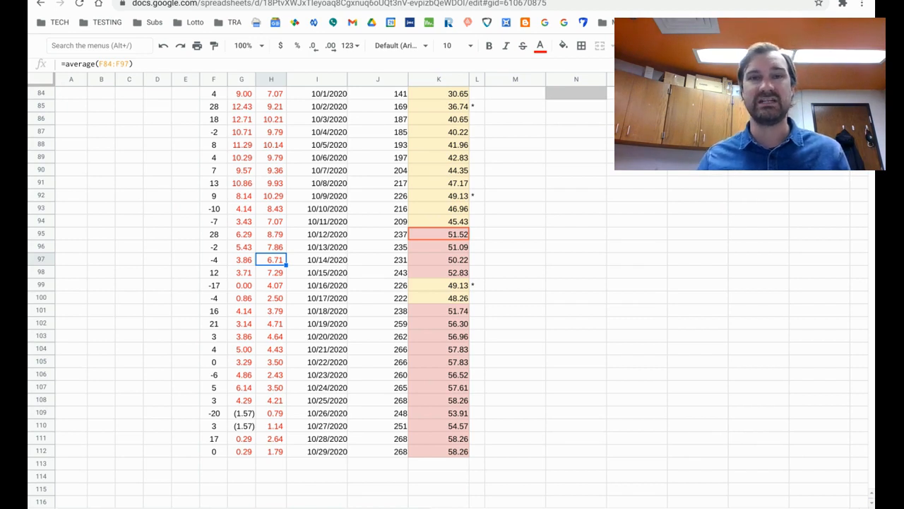
{"action": "scroll", "scroll_direction": "down", "scroll_amount": 3}
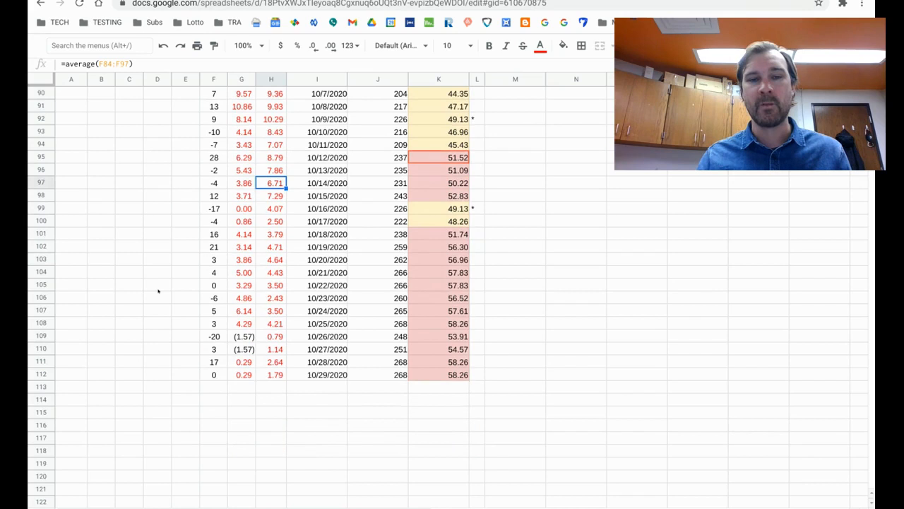
Step: Scroll the tracker workbook back to its top-left county counts and 14-day rate tables
{"action": "scroll", "scroll_direction": "down", "scroll_amount": 3}
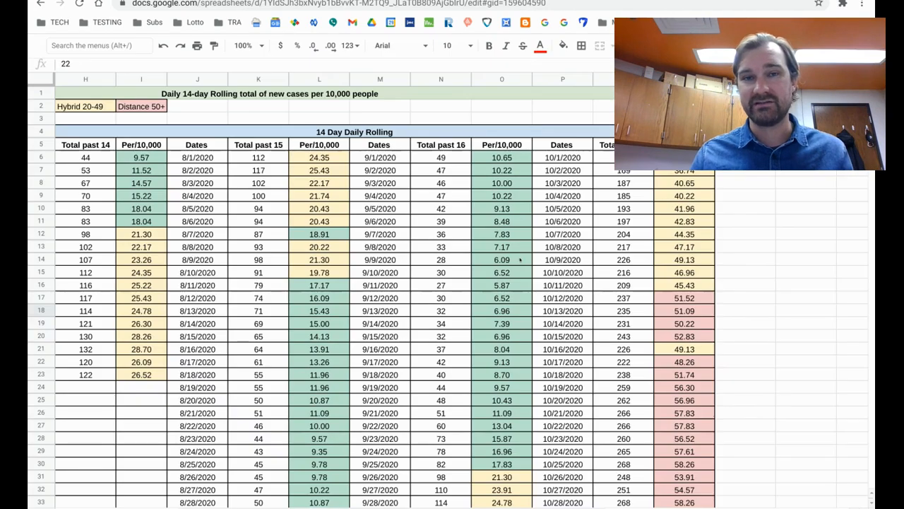
{"action": "scroll", "scroll_direction": "left", "scroll_amount": 3}
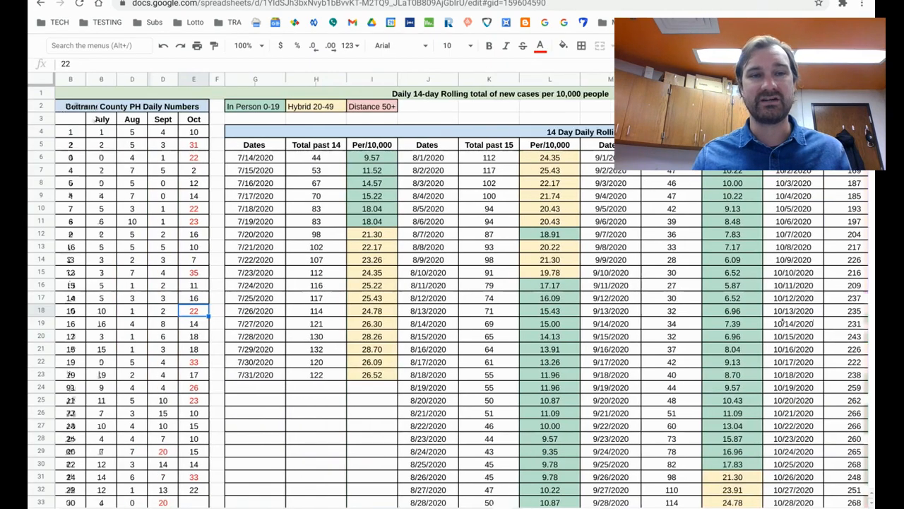